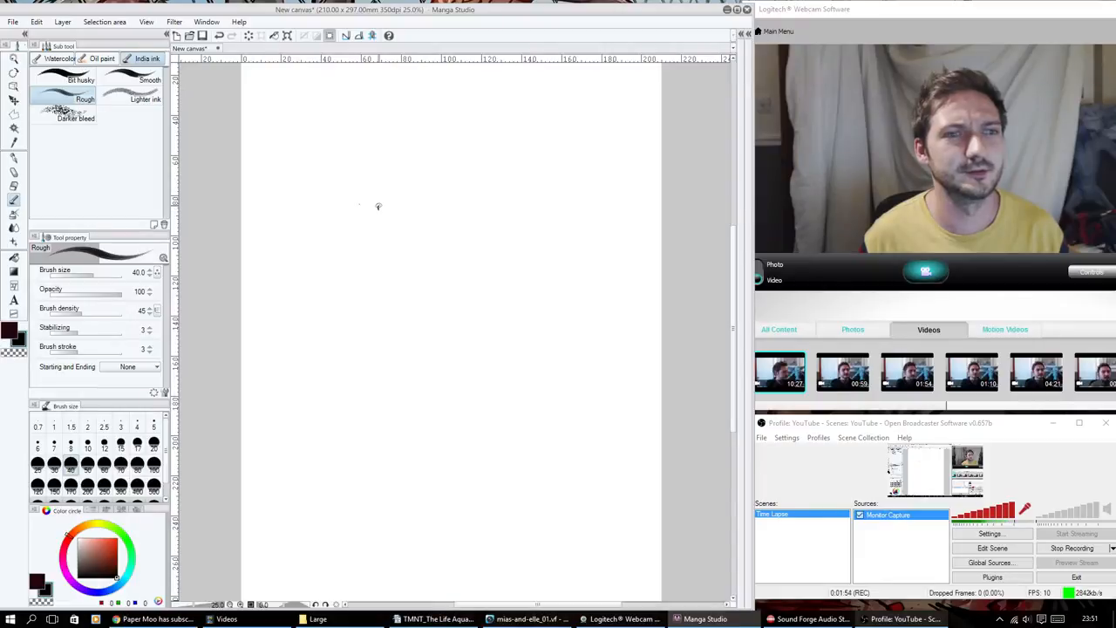
Ink the brow line across the face and the right brow meeting at the top of the nose
drag(359, 205, 415, 199)
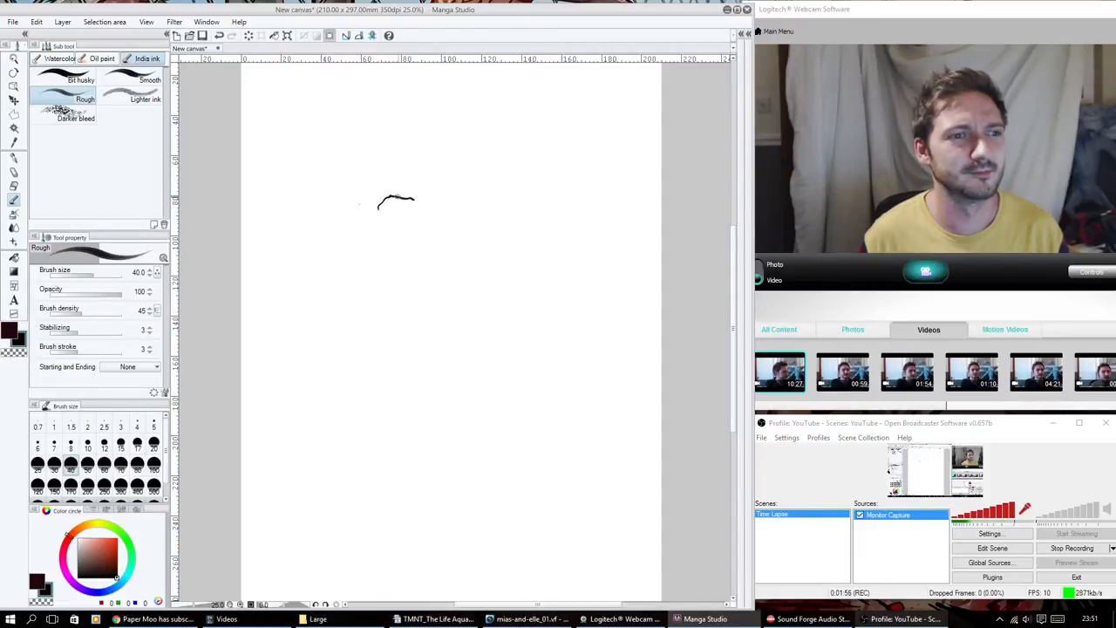
drag(397, 201, 435, 206)
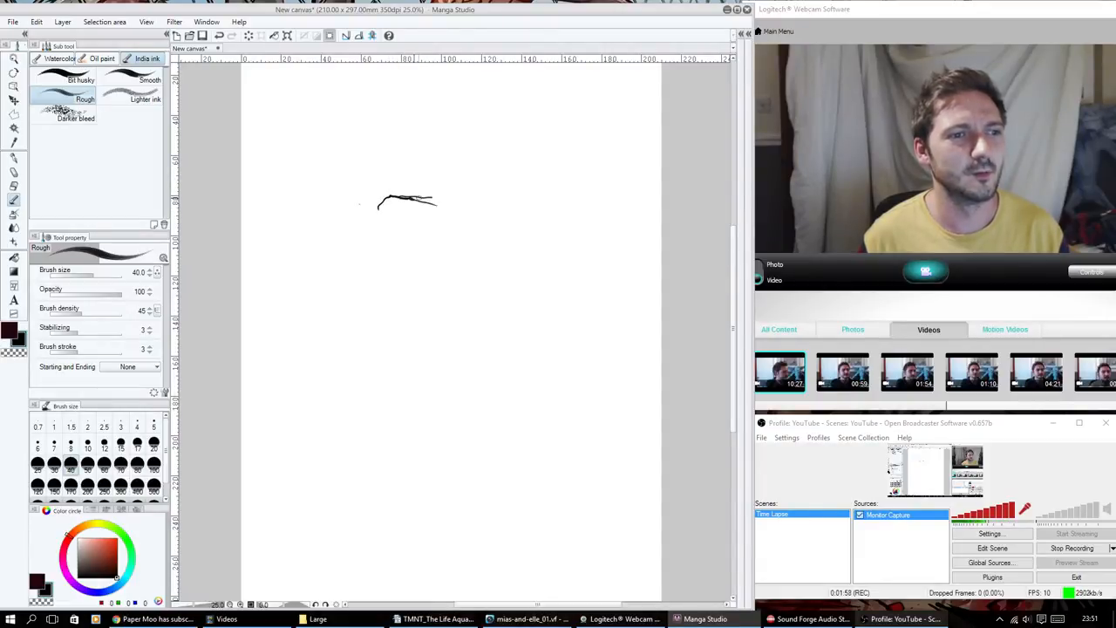
drag(435, 203, 457, 203)
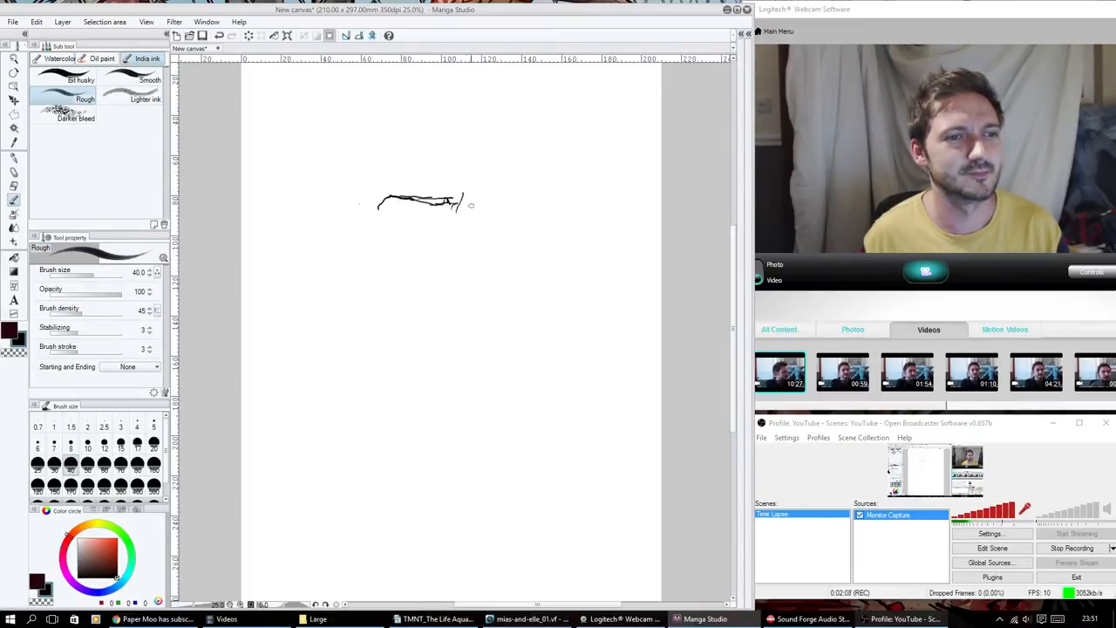
drag(457, 206, 497, 191)
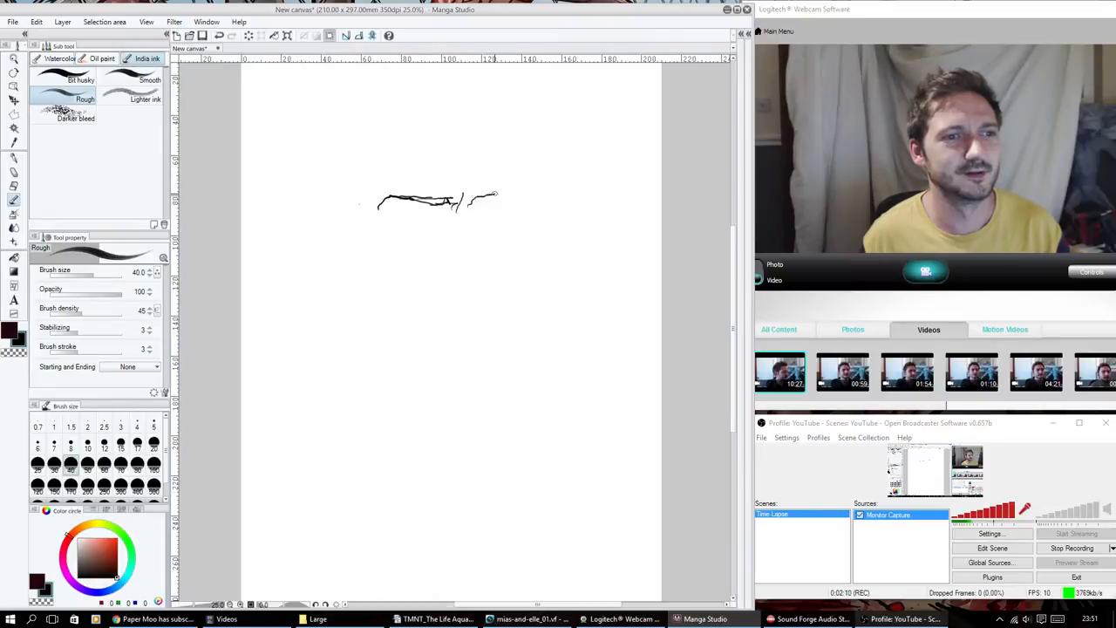
drag(471, 200, 523, 194)
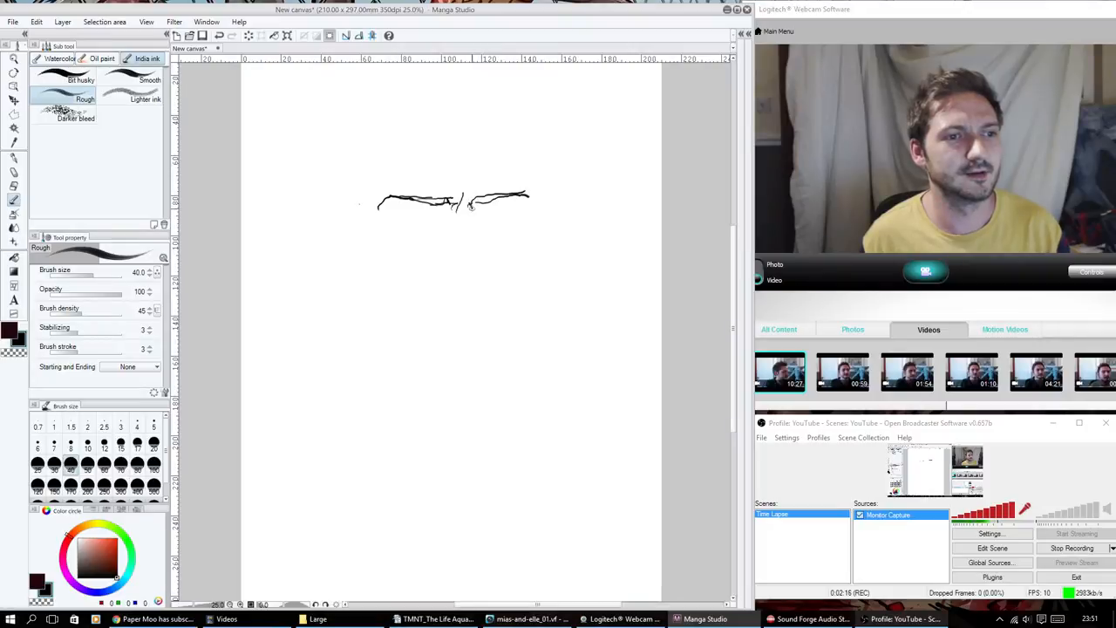
drag(471, 200, 488, 236)
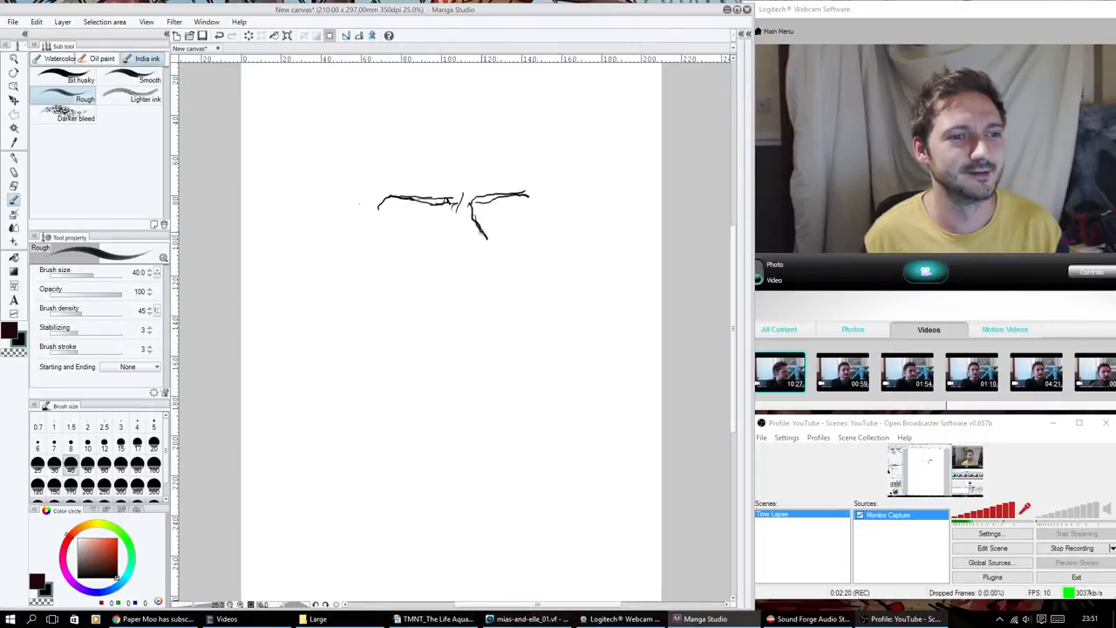
Draw the bridge of the nose down to the nostril and nose tip
drag(489, 223, 497, 269)
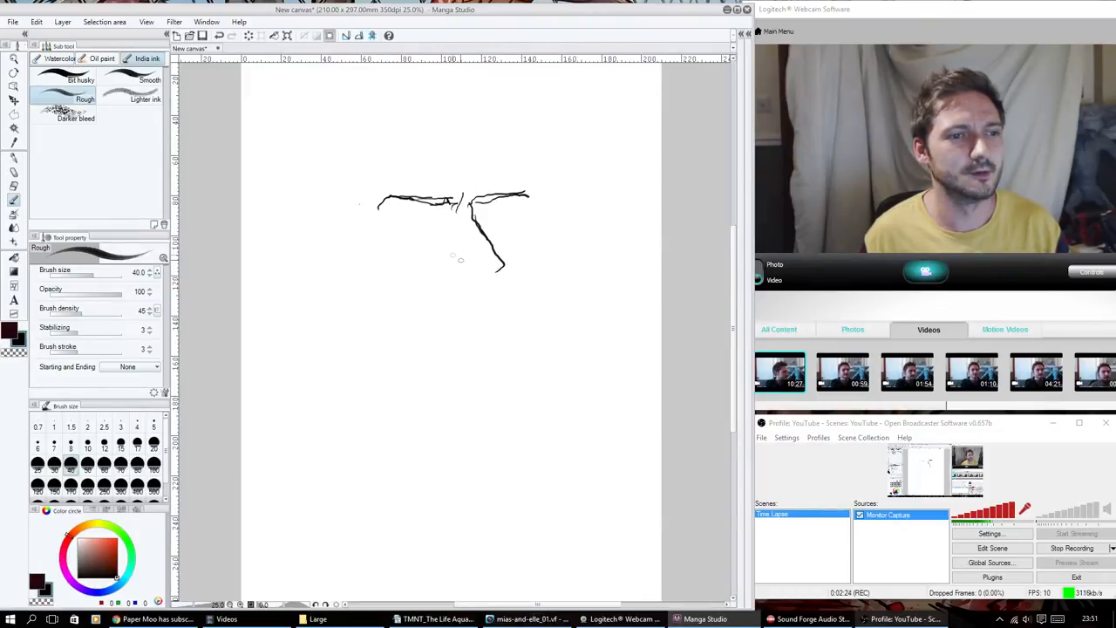
drag(450, 253, 444, 275)
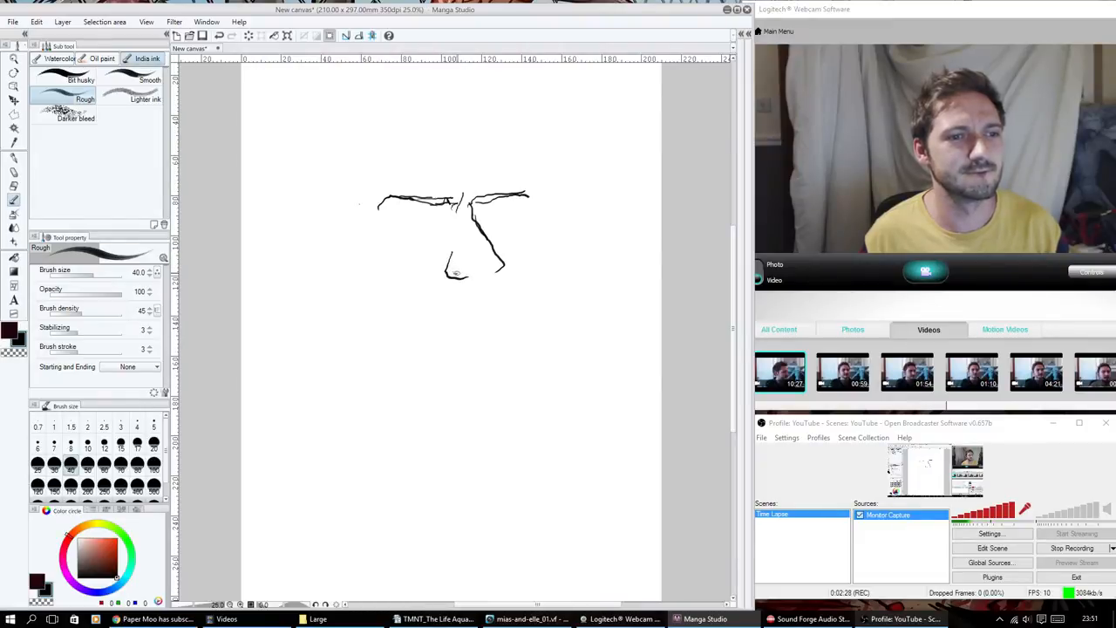
drag(444, 270, 488, 282)
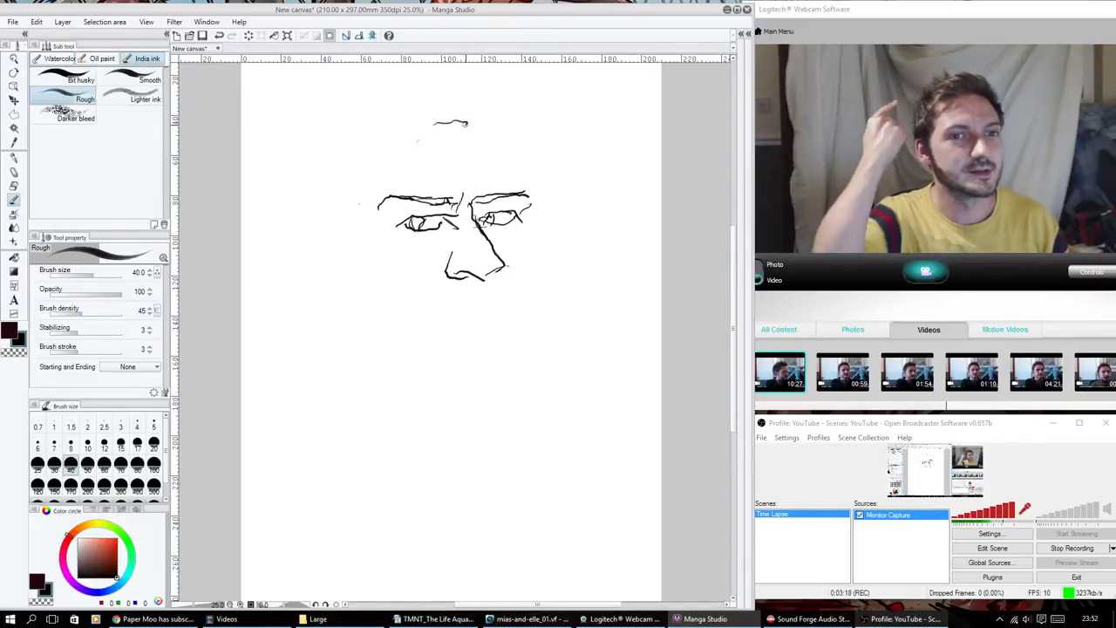
Outline the hair on top of the head above the brows
drag(436, 122, 519, 177)
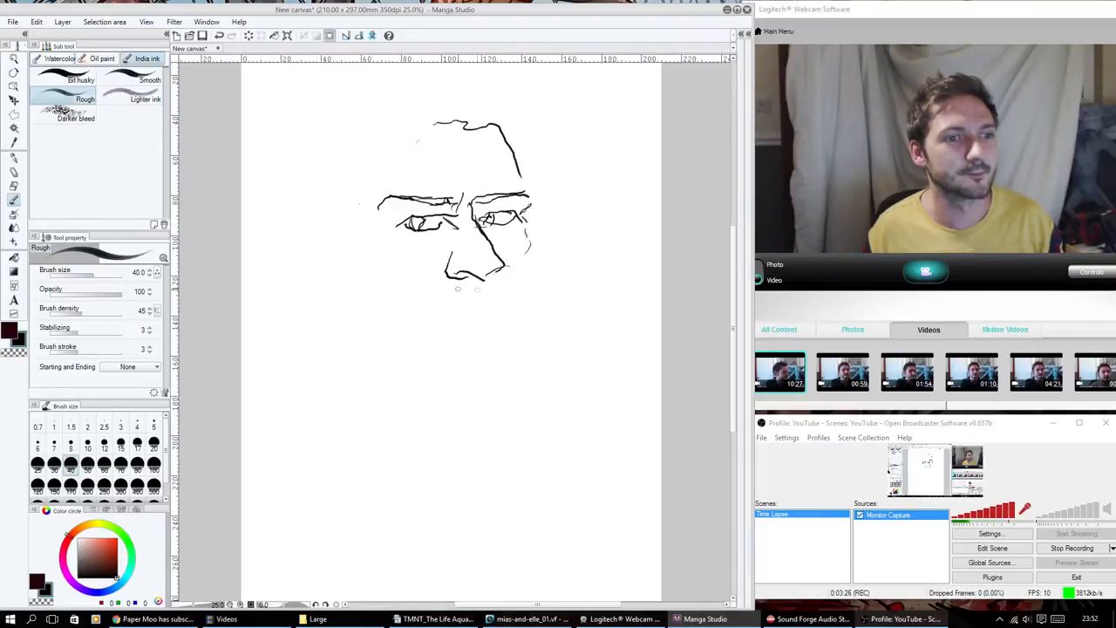
Draw the right cheek contour, the mouth with moustache marks, and the ear beside the face
drag(457, 279, 478, 296)
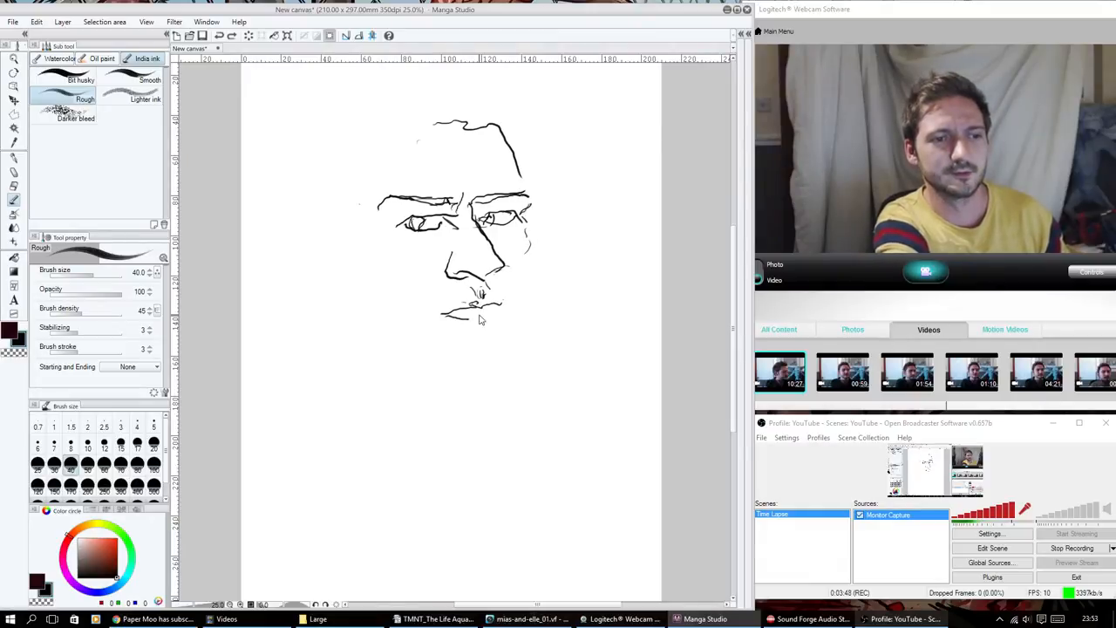
drag(445, 317, 477, 313)
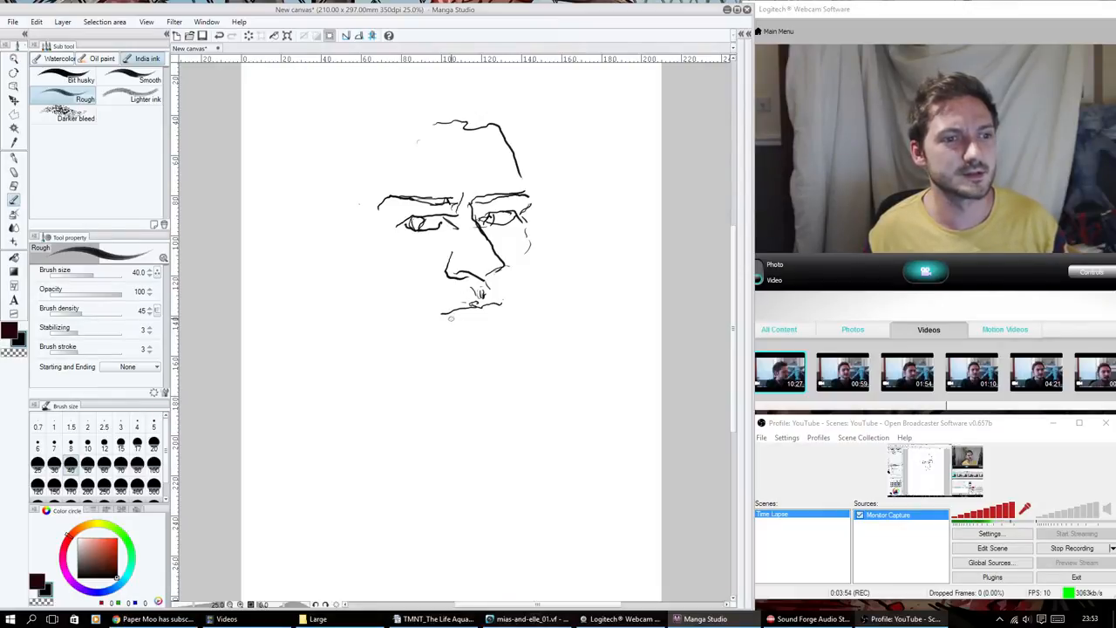
drag(444, 318, 502, 318)
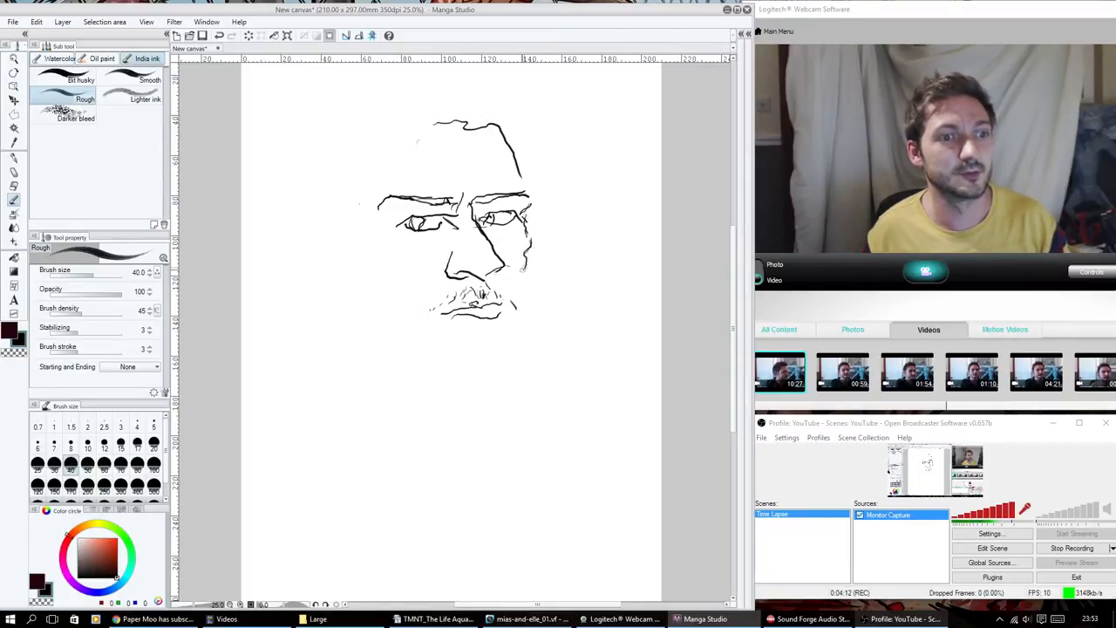
drag(505, 253, 520, 314)
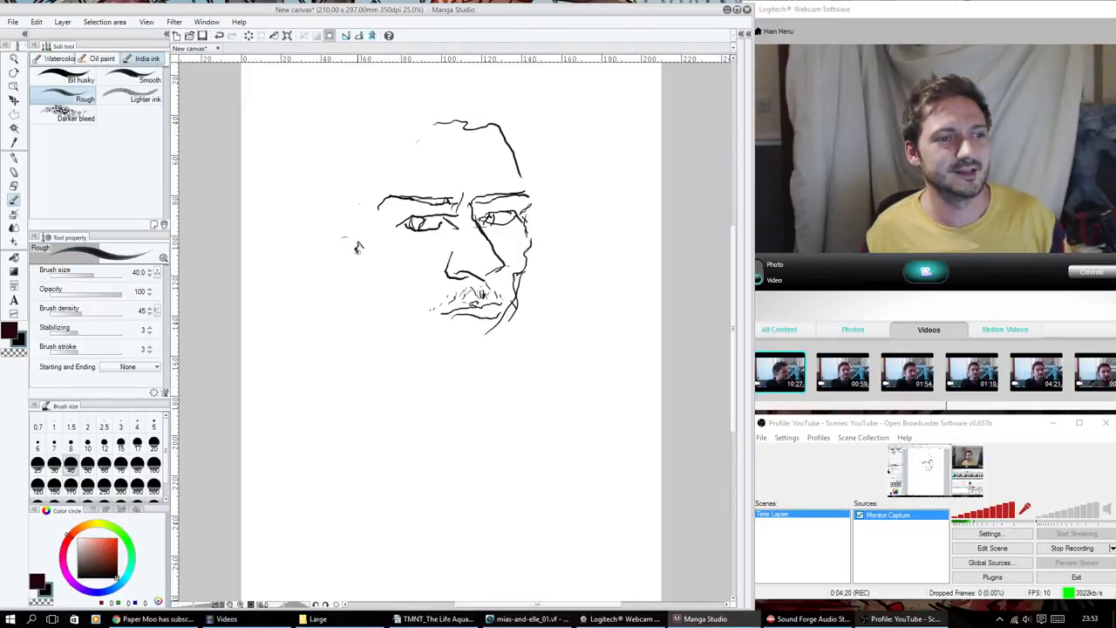
Sketch the left cheek outline and carry the jawline round to the chin
drag(349, 240, 369, 278)
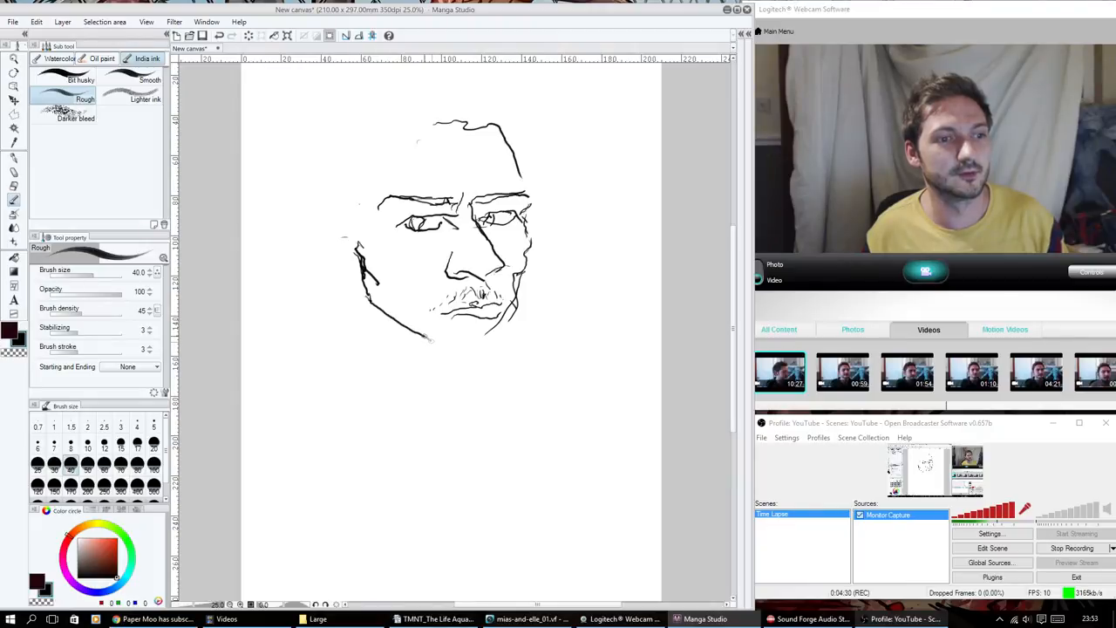
drag(422, 338, 479, 358)
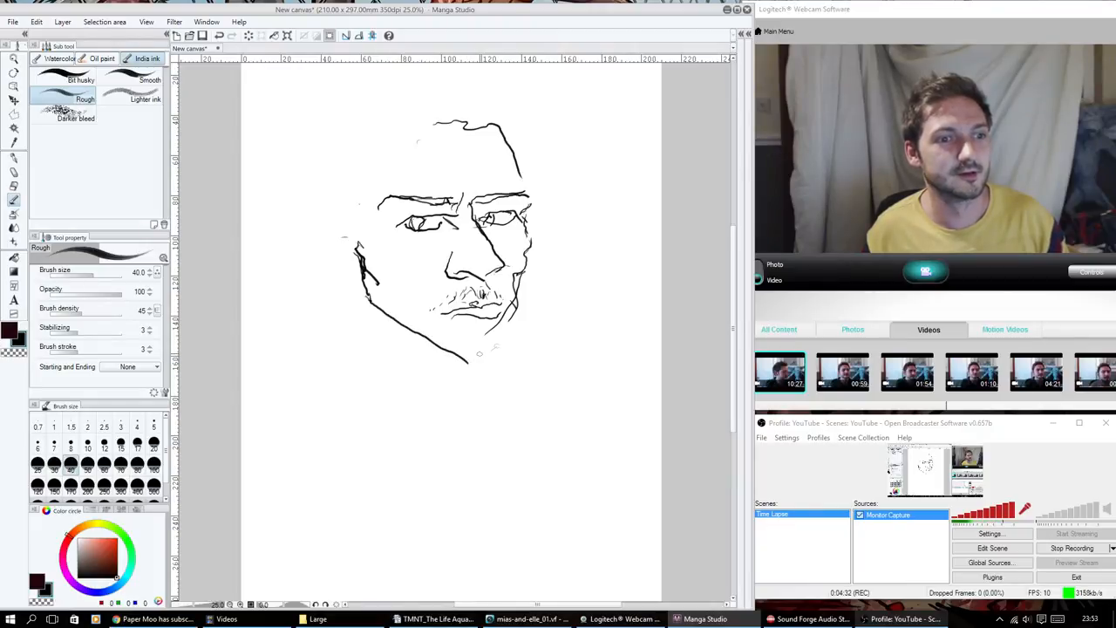
drag(478, 352, 502, 338)
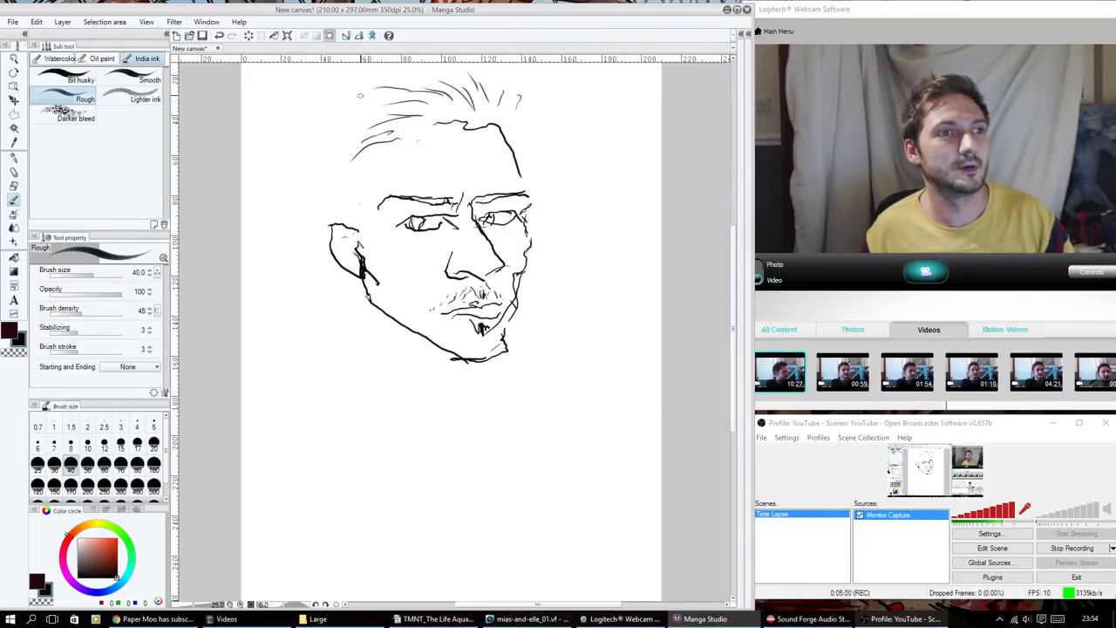
Add loose hair strands on top and draw both sides of the neck below the chin
drag(324, 148, 365, 91)
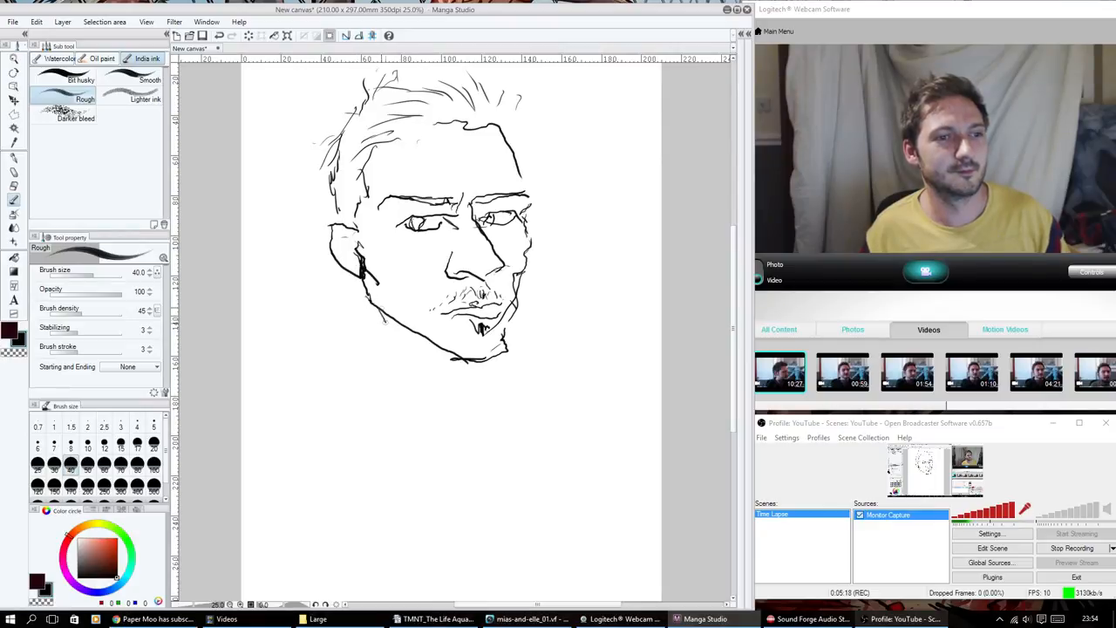
drag(380, 306, 444, 370)
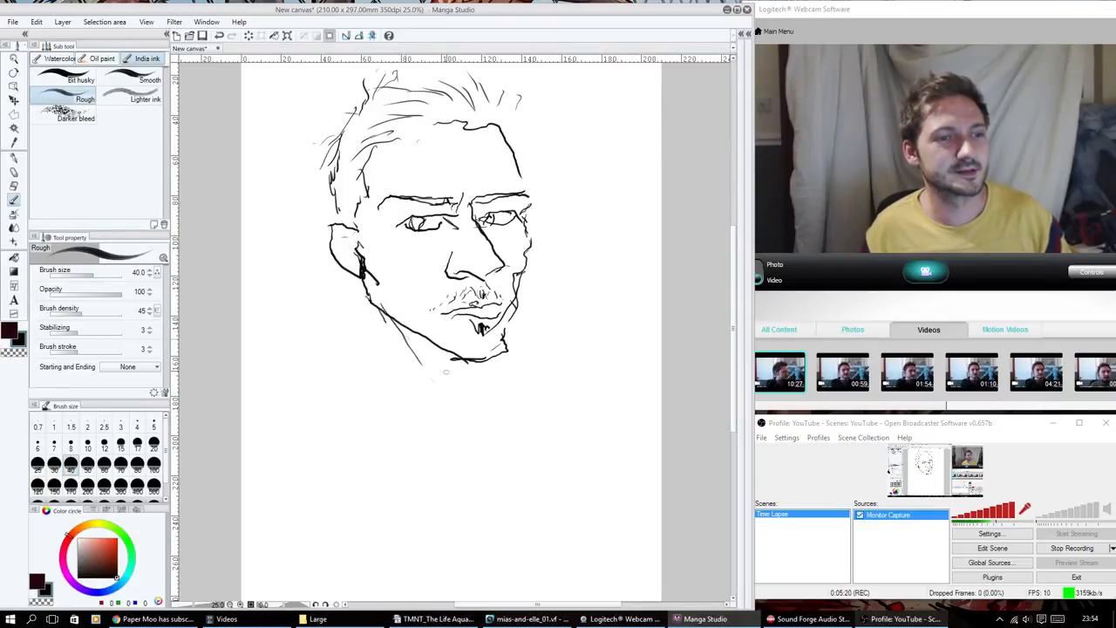
drag(432, 335, 453, 366)
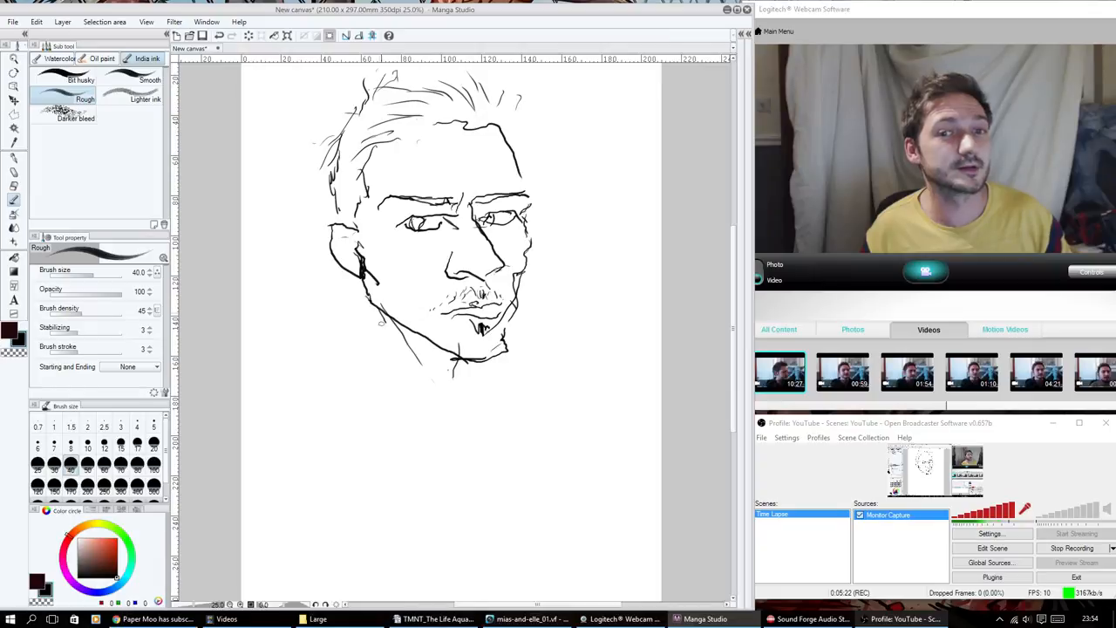
drag(377, 311, 394, 369)
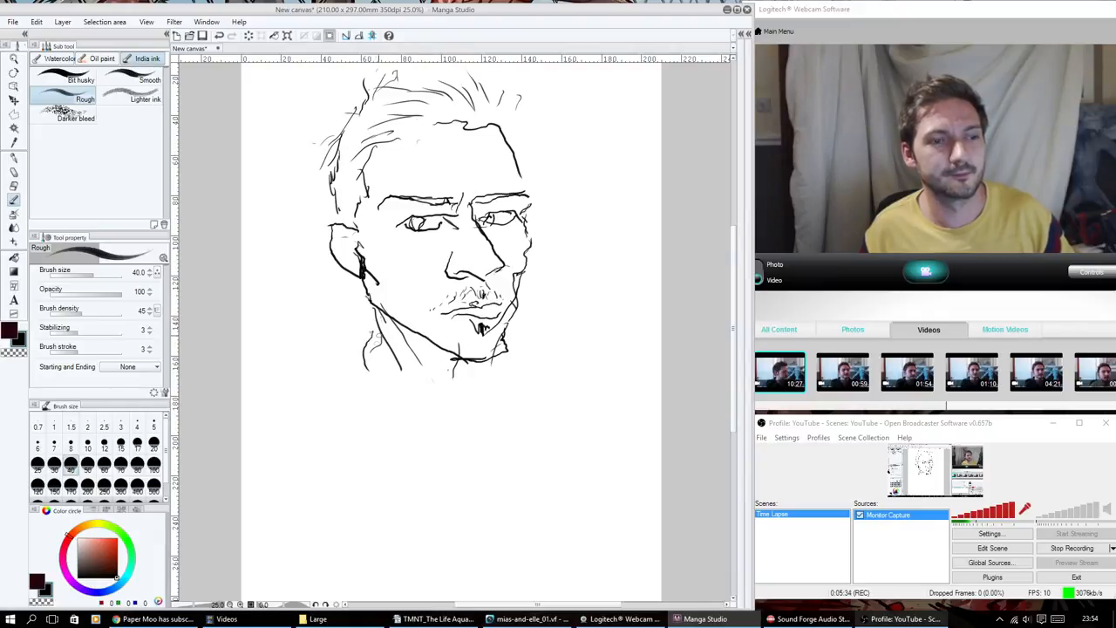
Draw the collar line and curve the shoulders outward on both sides
drag(376, 335, 417, 399)
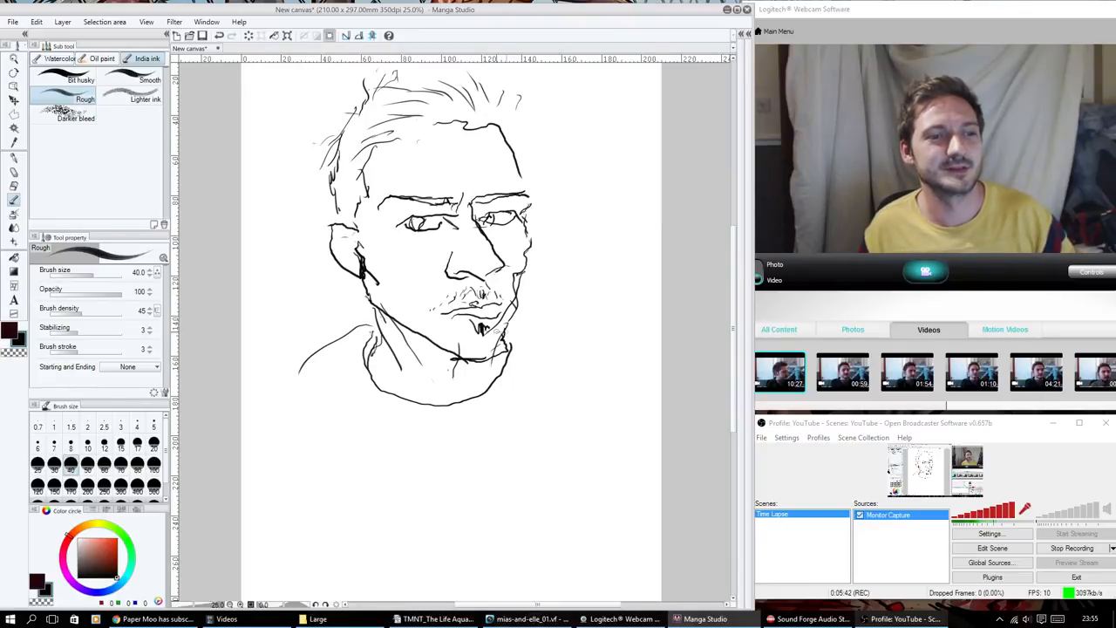
drag(492, 331, 575, 380)
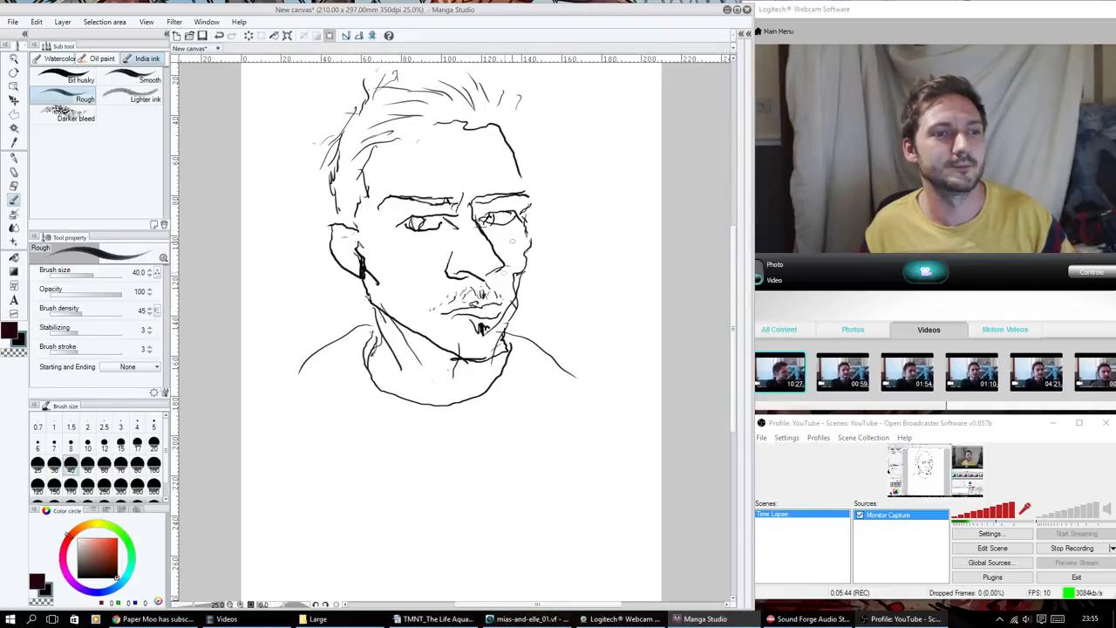